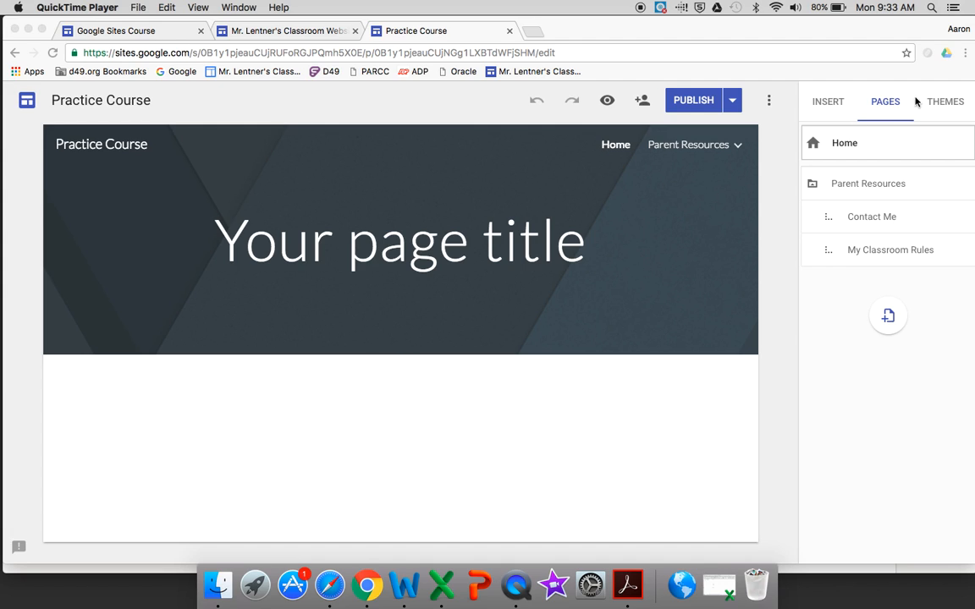
pyautogui.moveTo(935, 108)
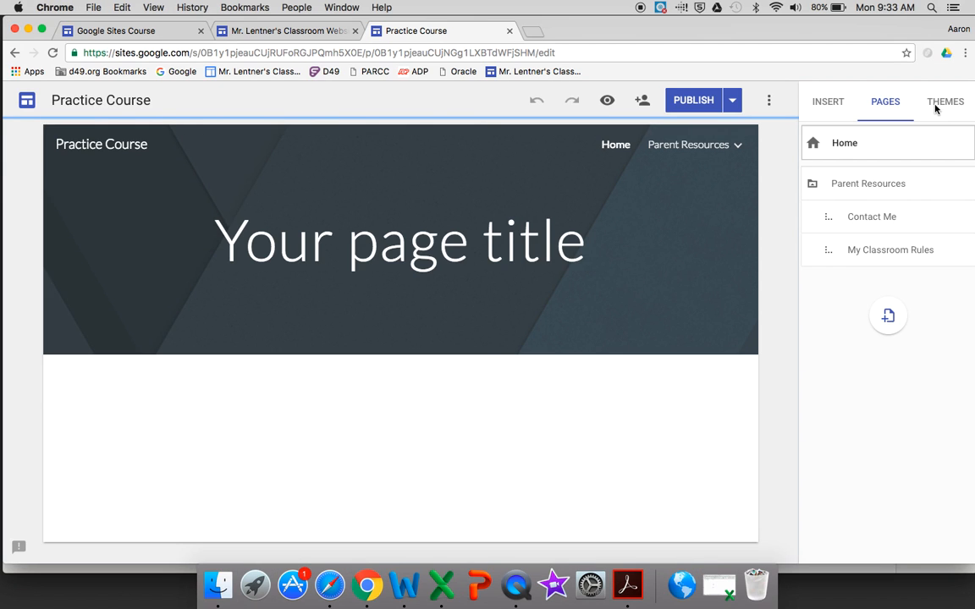
# Step: Browse the site theme list and pick the Aristotle theme for Practice Course
pyautogui.click(945, 102)
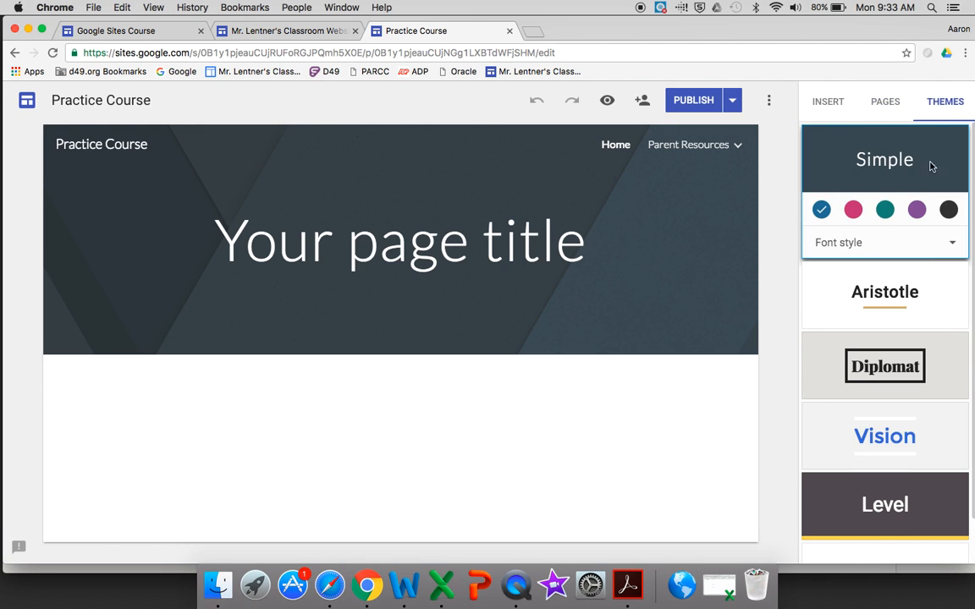
pyautogui.scroll(-3)
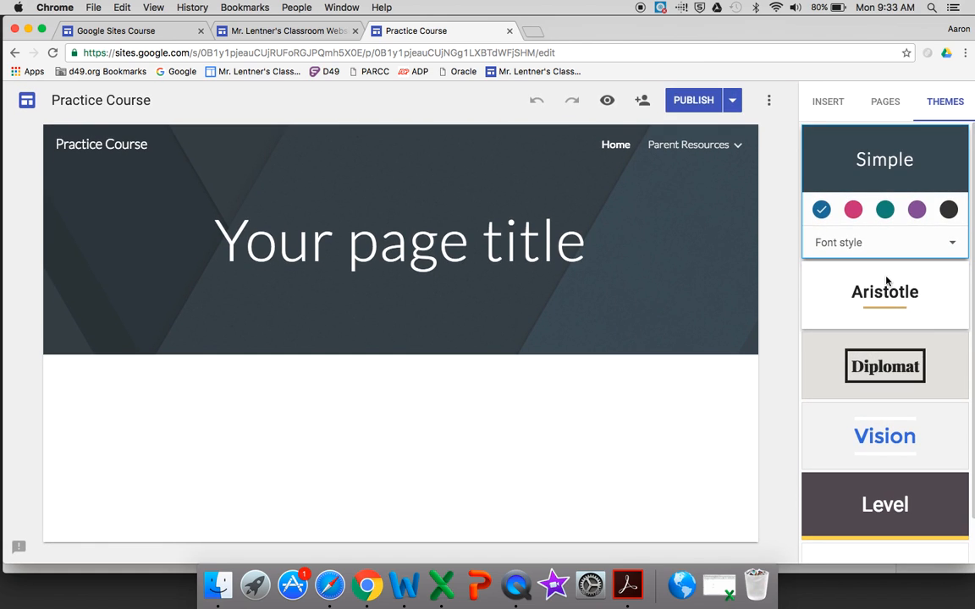
pyautogui.scroll(-3)
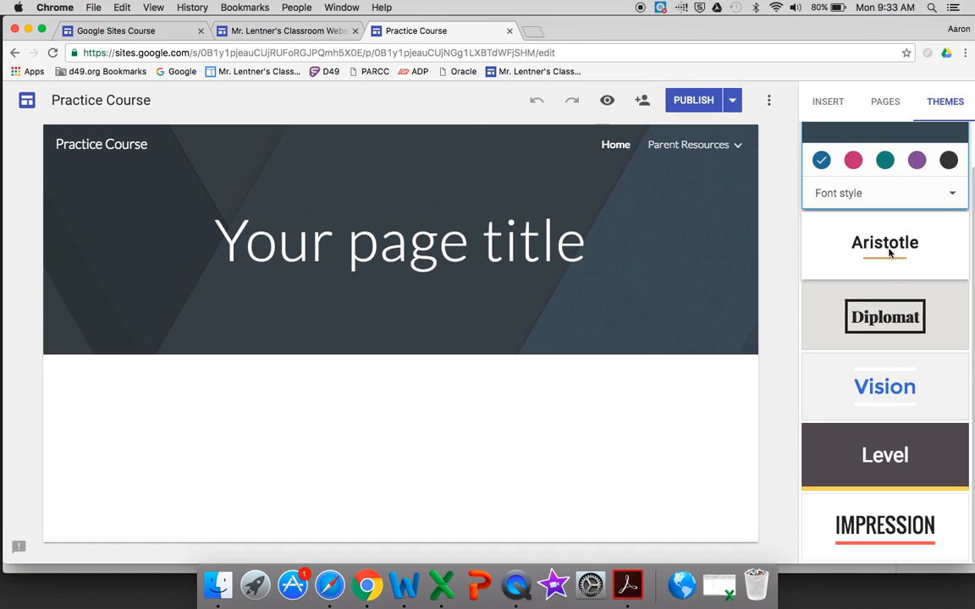
pyautogui.scroll(3)
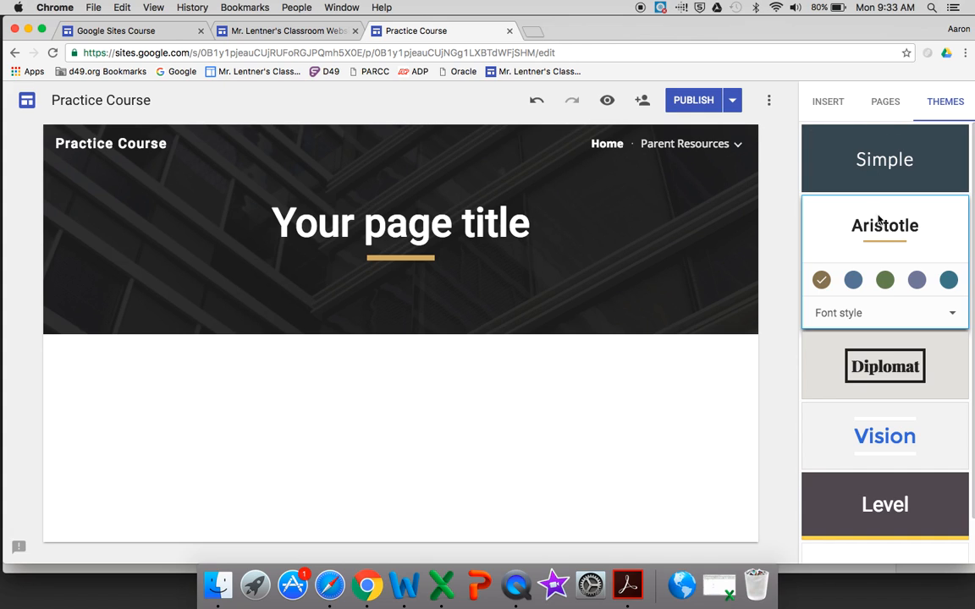
# Step: Visit Parent Resources, Contact Me and My Classroom Rules, then preview Diplomat and Vision themes
pyautogui.click(886, 101)
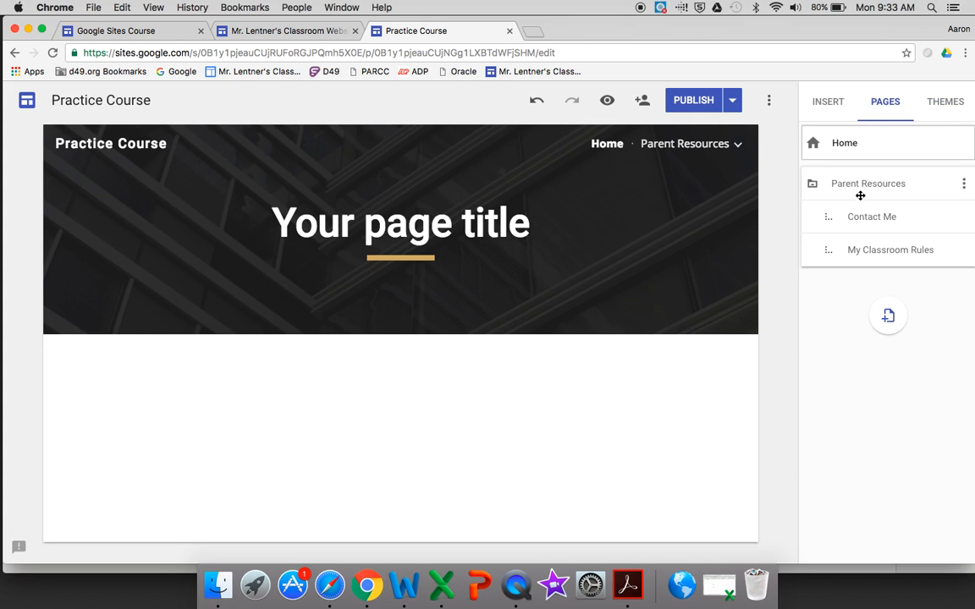
pyautogui.click(868, 183)
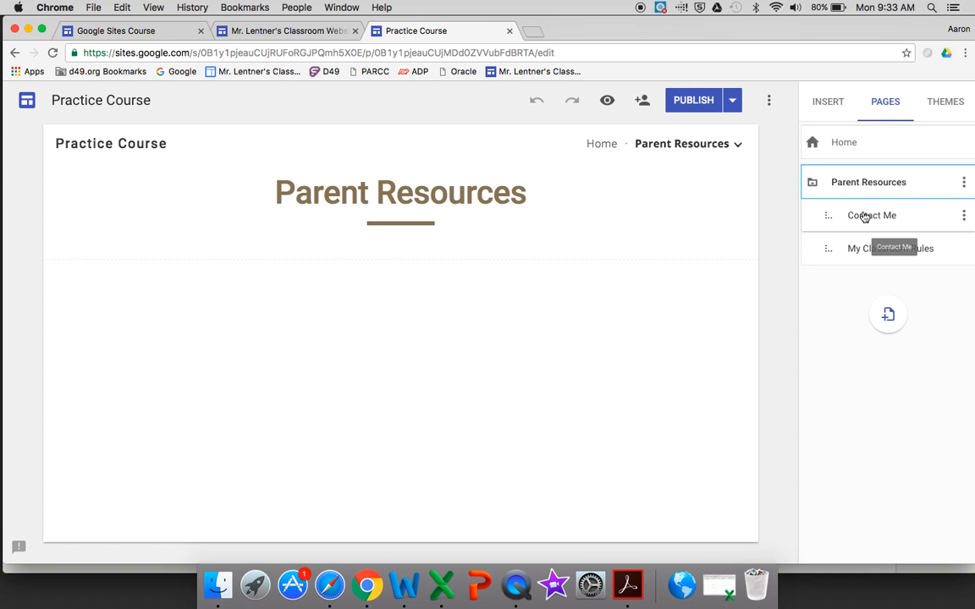
pyautogui.click(872, 215)
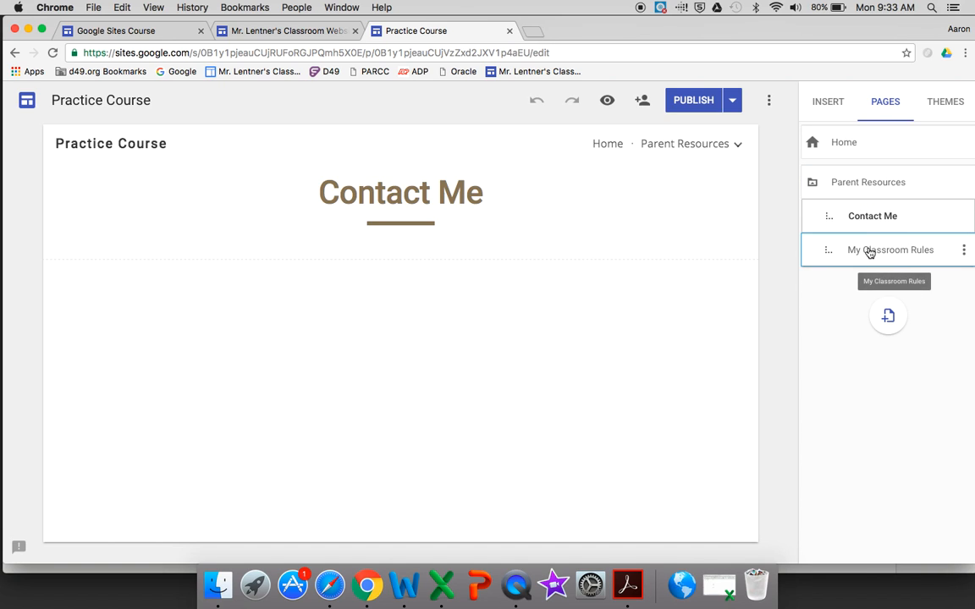
pyautogui.click(891, 249)
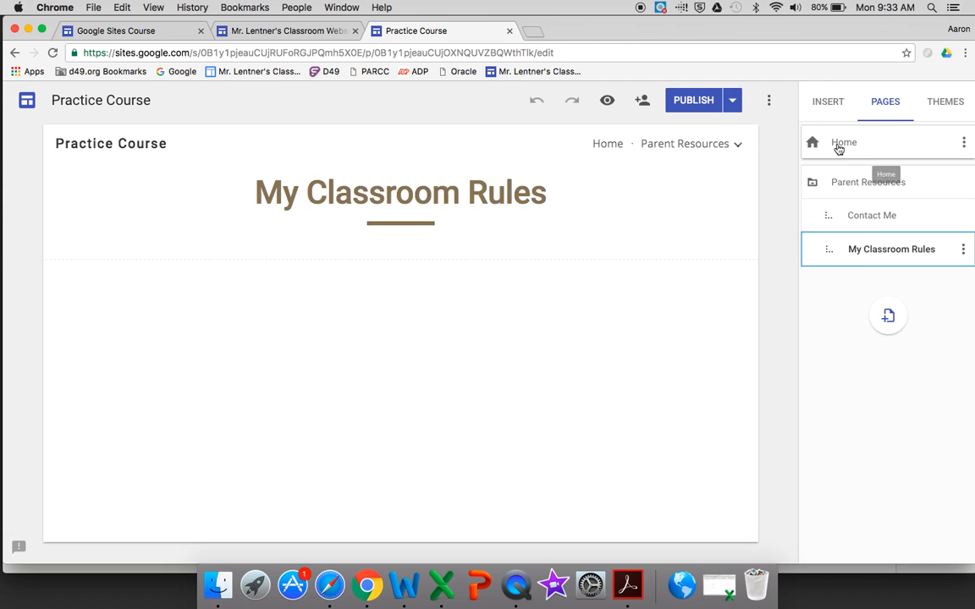
pyautogui.click(944, 100)
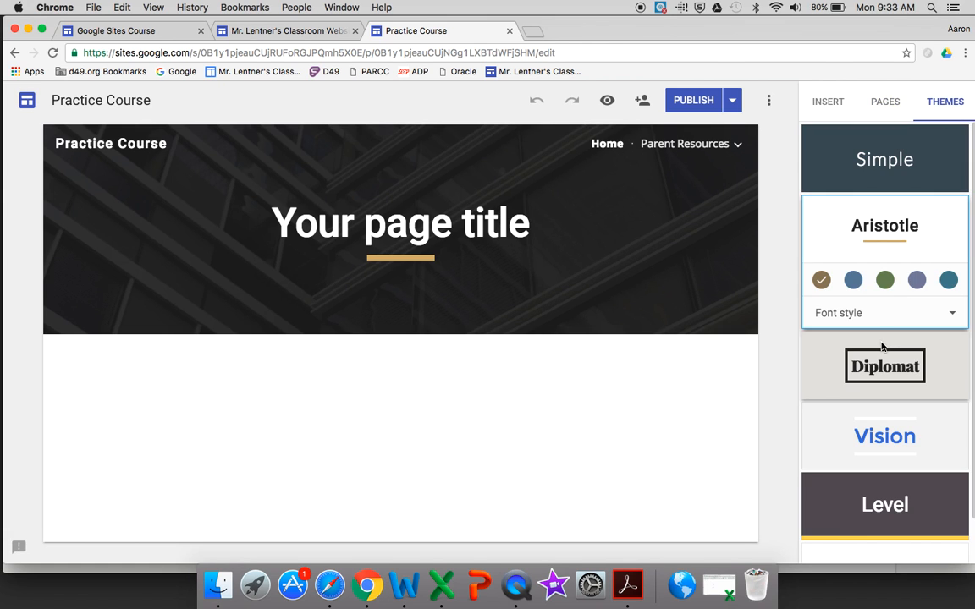
pyautogui.click(884, 366)
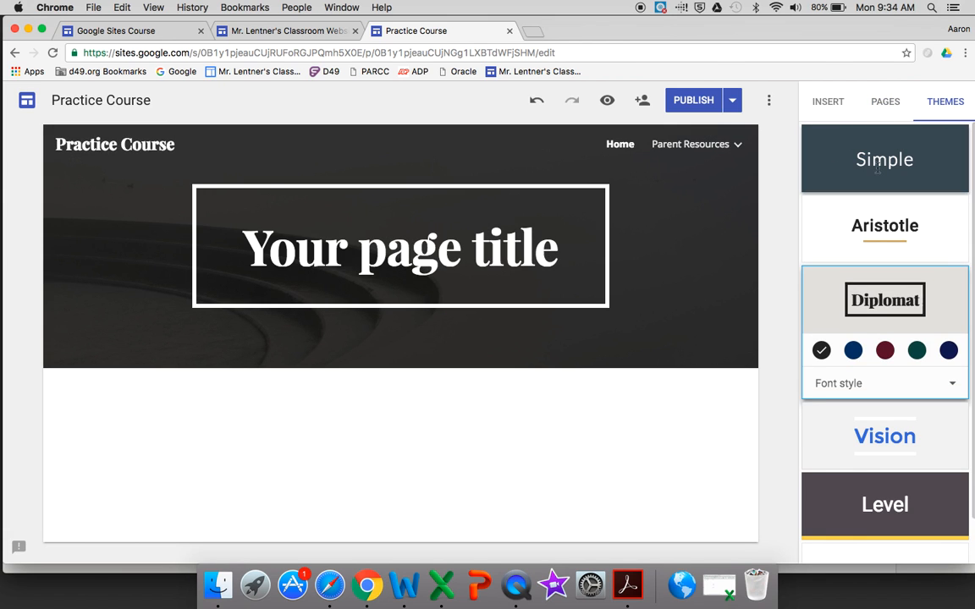
pyautogui.click(885, 436)
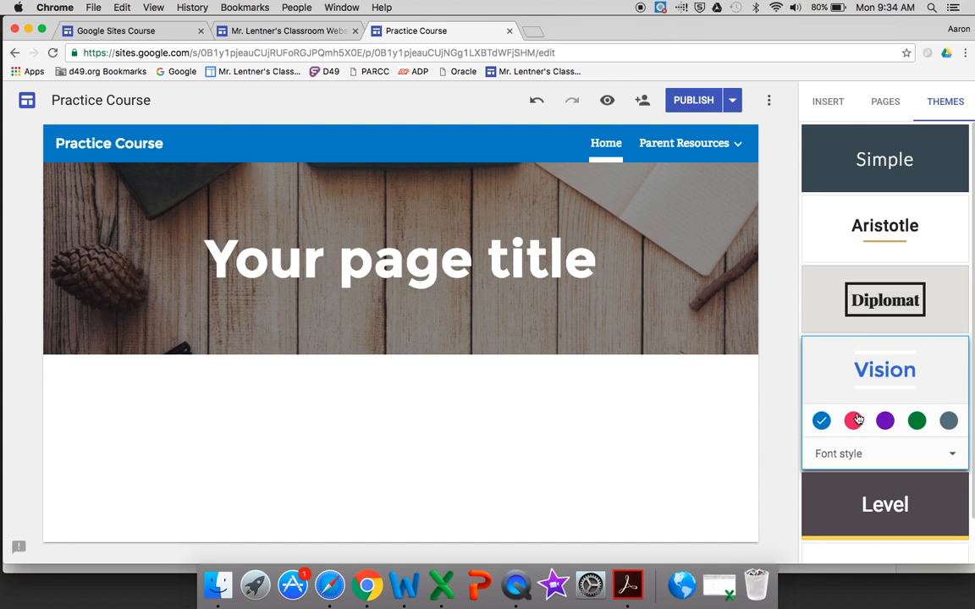
# Step: Recheck Parent Resources and My Classroom Rules pages, then return the site to Simple
pyautogui.click(885, 101)
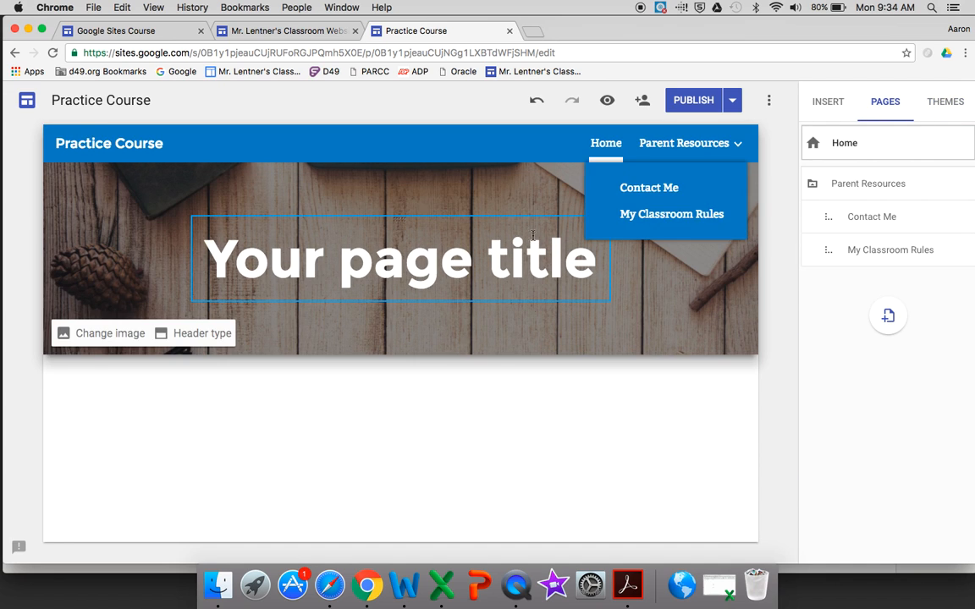
pyautogui.click(869, 182)
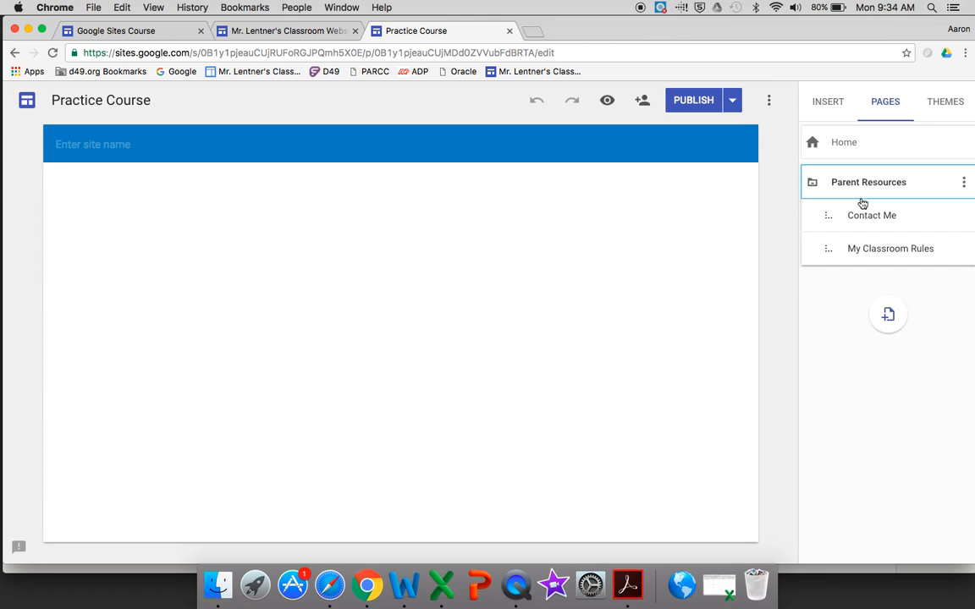
pyautogui.click(892, 249)
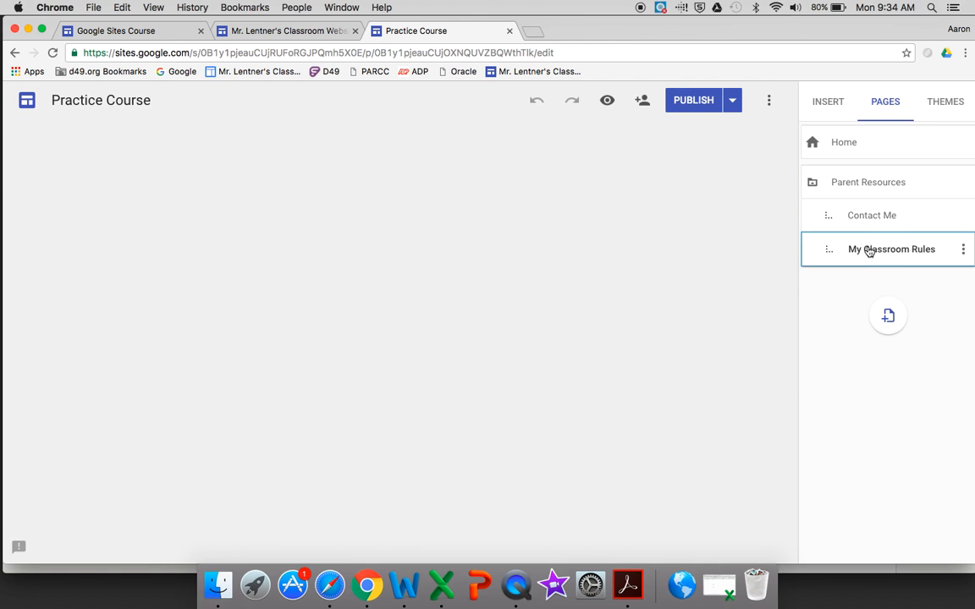
pyautogui.click(944, 101)
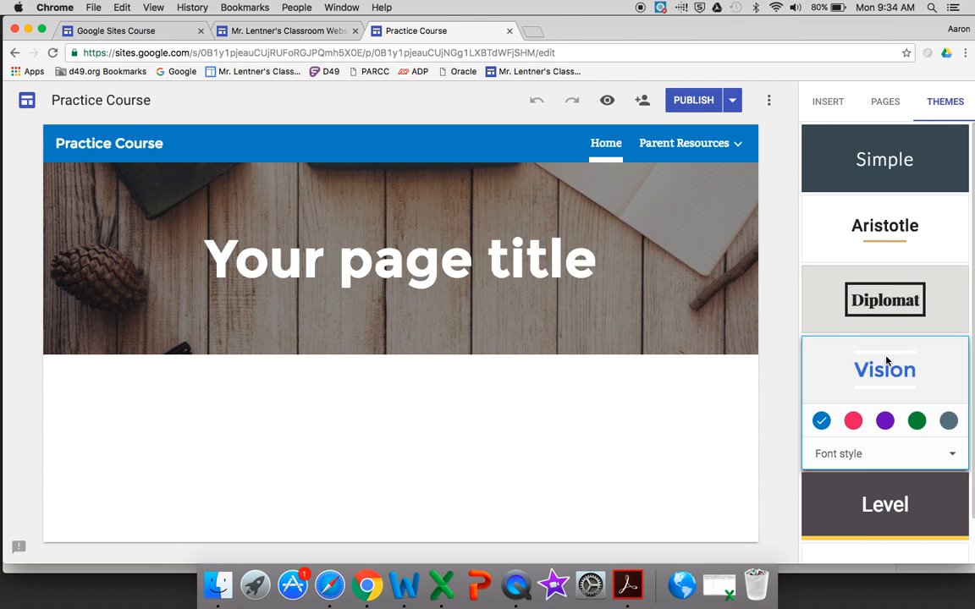
pyautogui.click(884, 159)
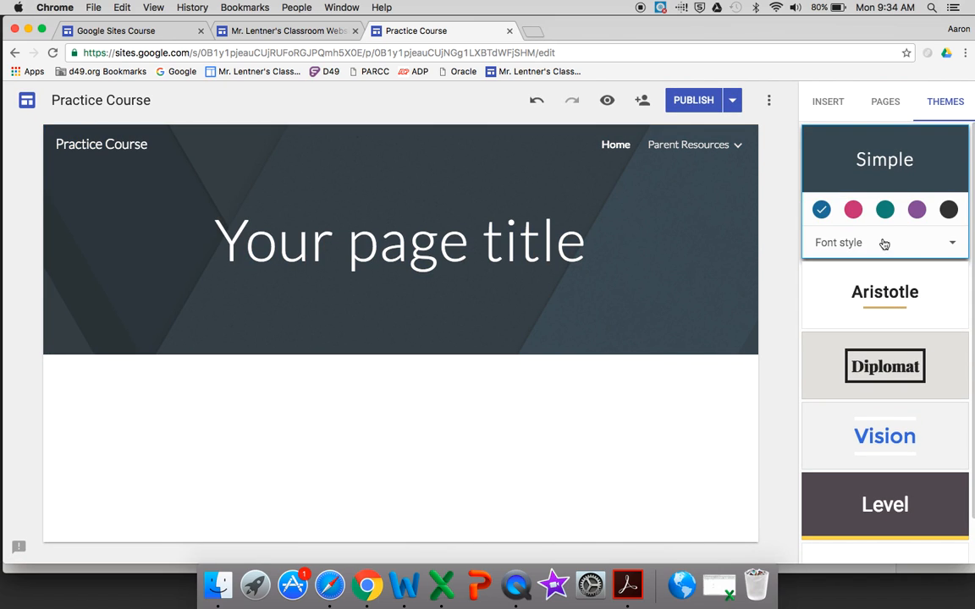
# Step: Switch the Simple theme to its black charcoal swatch and a bolder font style
pyautogui.click(853, 209)
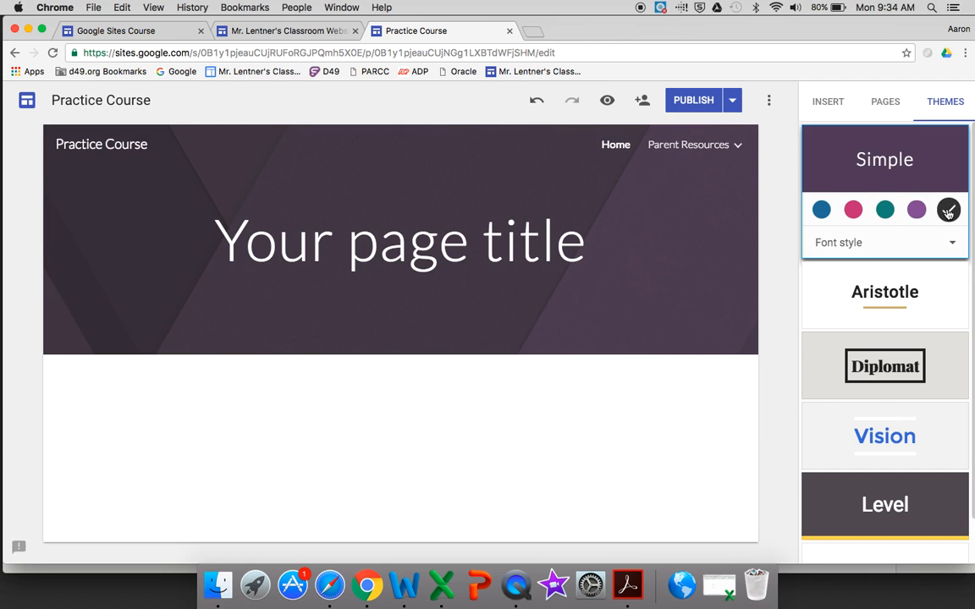
pyautogui.click(948, 209)
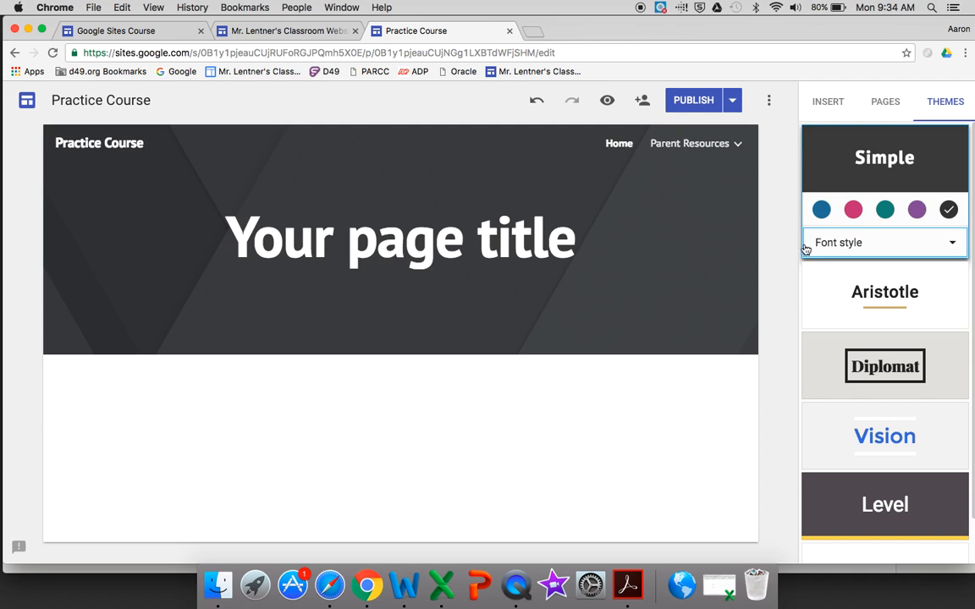
pyautogui.scroll(-3)
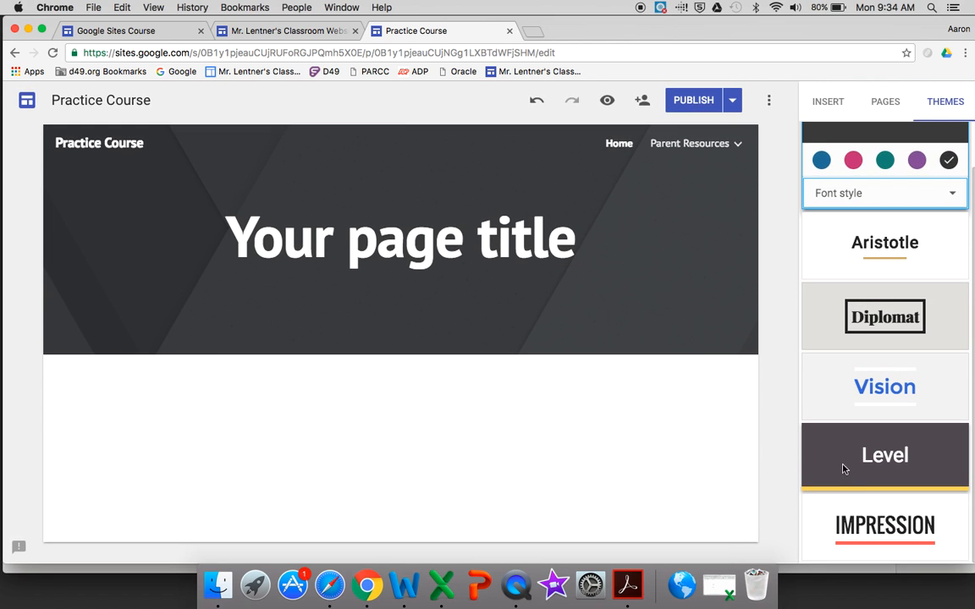
# Step: Preview the Impression theme, glance at the Pages list, then apply Aristotle
pyautogui.click(884, 524)
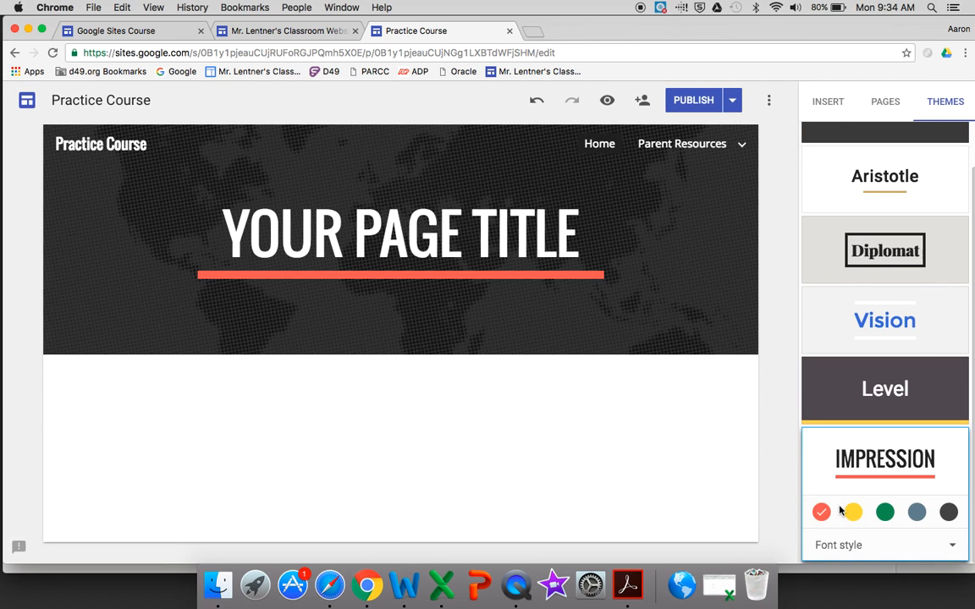
pyautogui.click(885, 101)
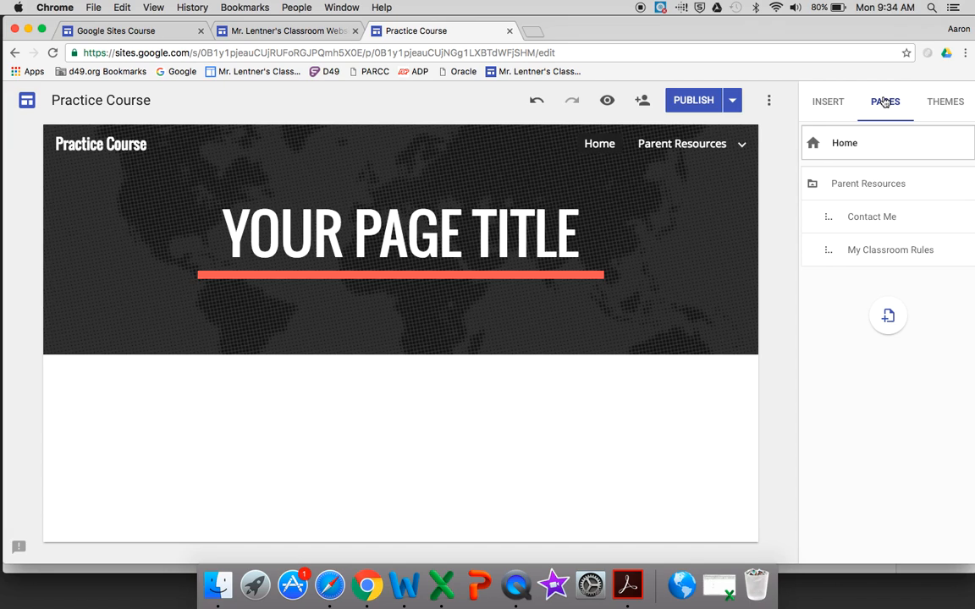
pyautogui.click(944, 101)
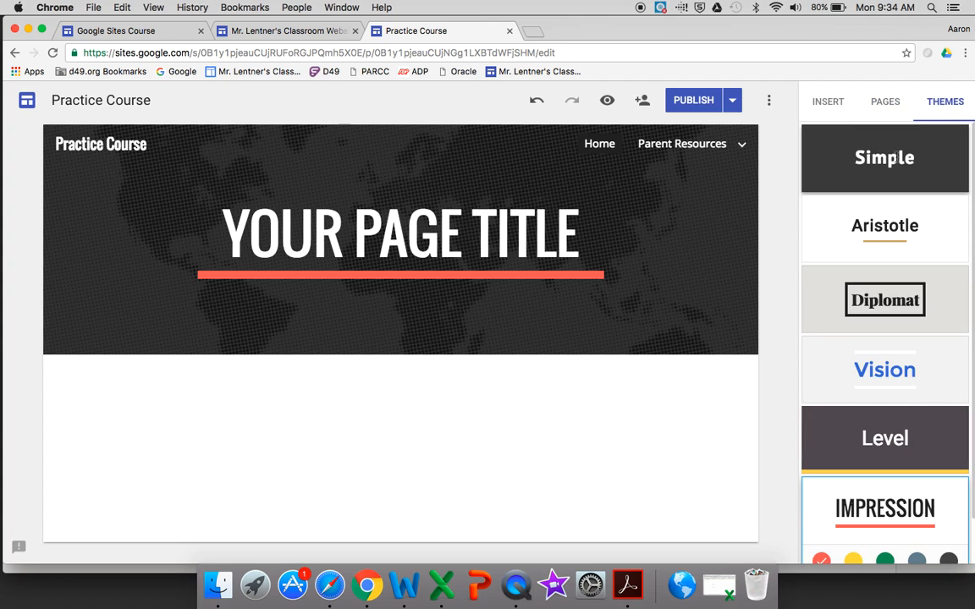
pyautogui.click(885, 225)
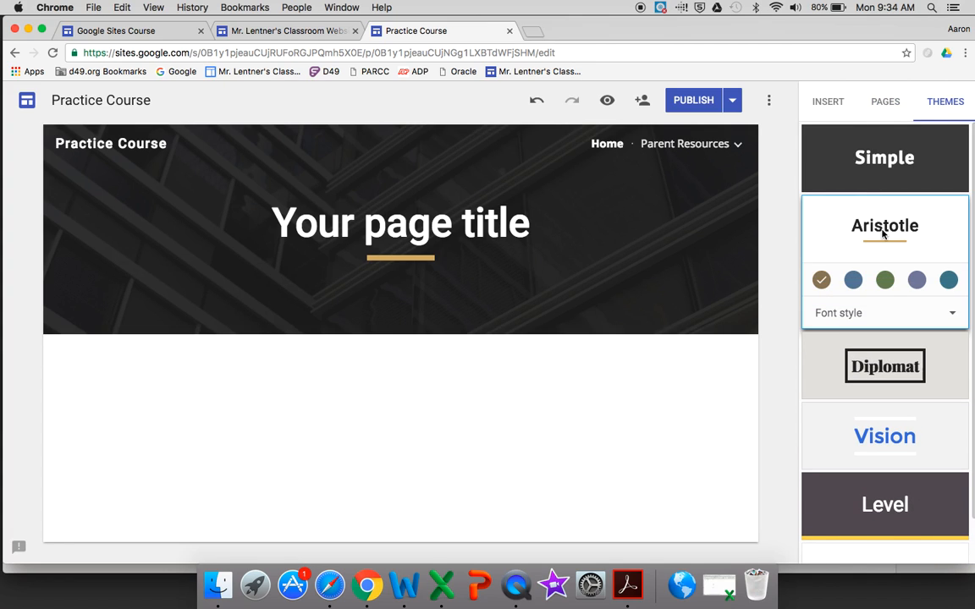